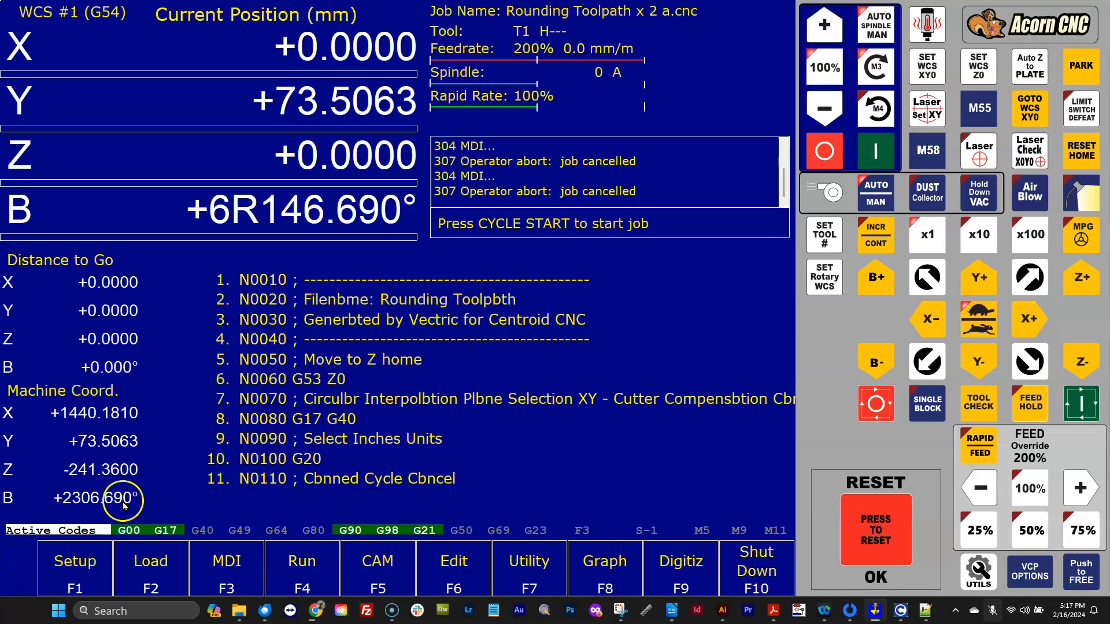
mouse_move(57, 209)
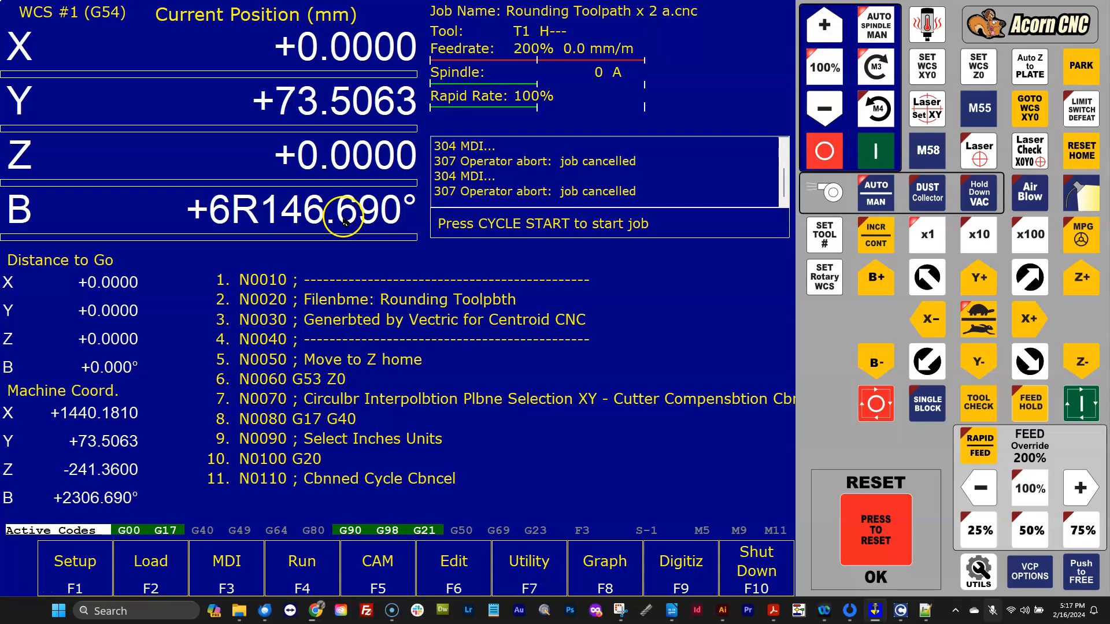
Jog the B axis positive with B+ until it reads +9R82.605° (machine +3322.605°).
left_click(875, 277)
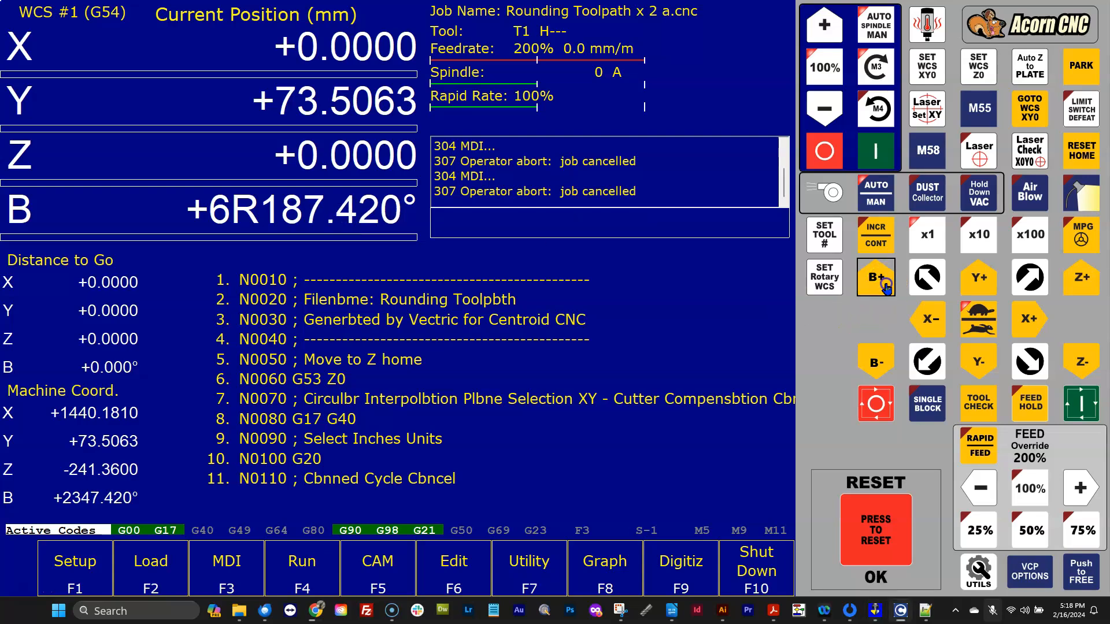
left_click(875, 277)
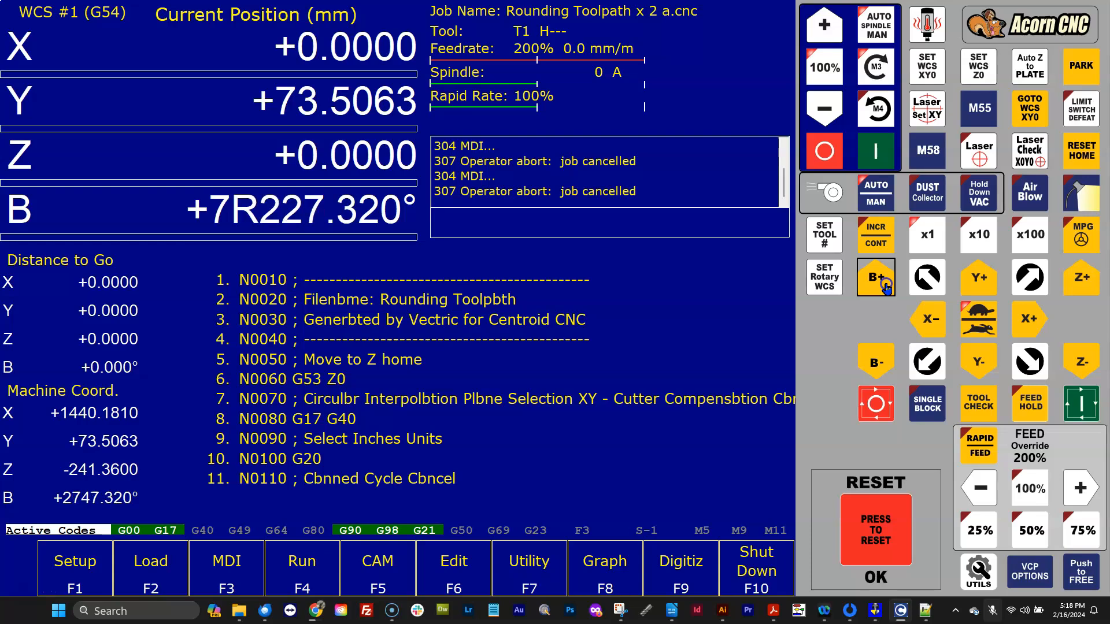
left_click(875, 276)
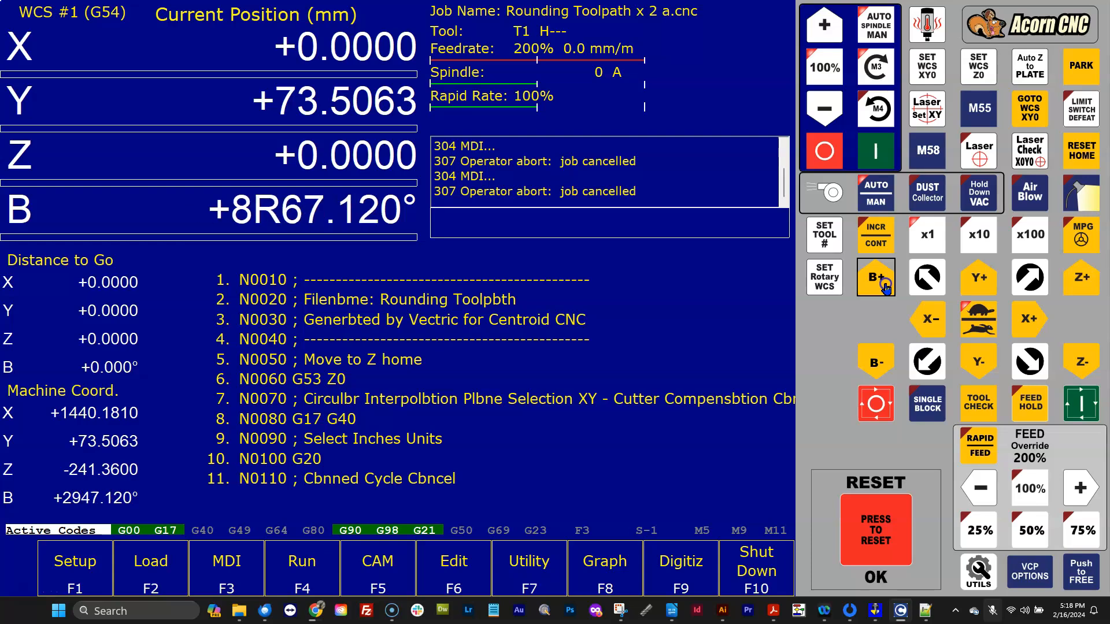
left_click(875, 277)
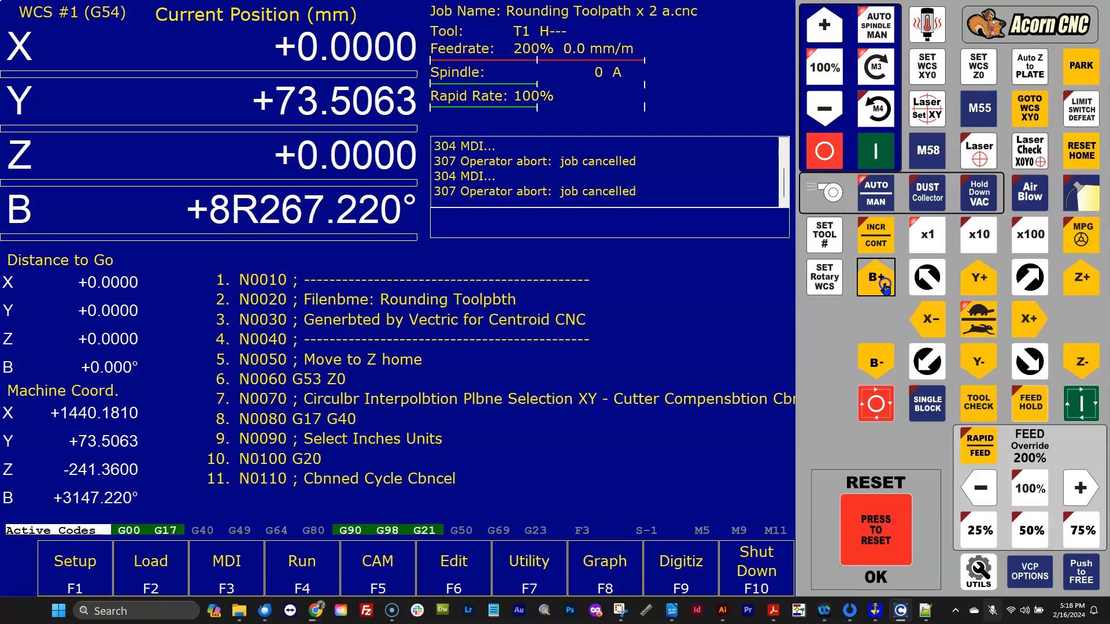
left_click(875, 276)
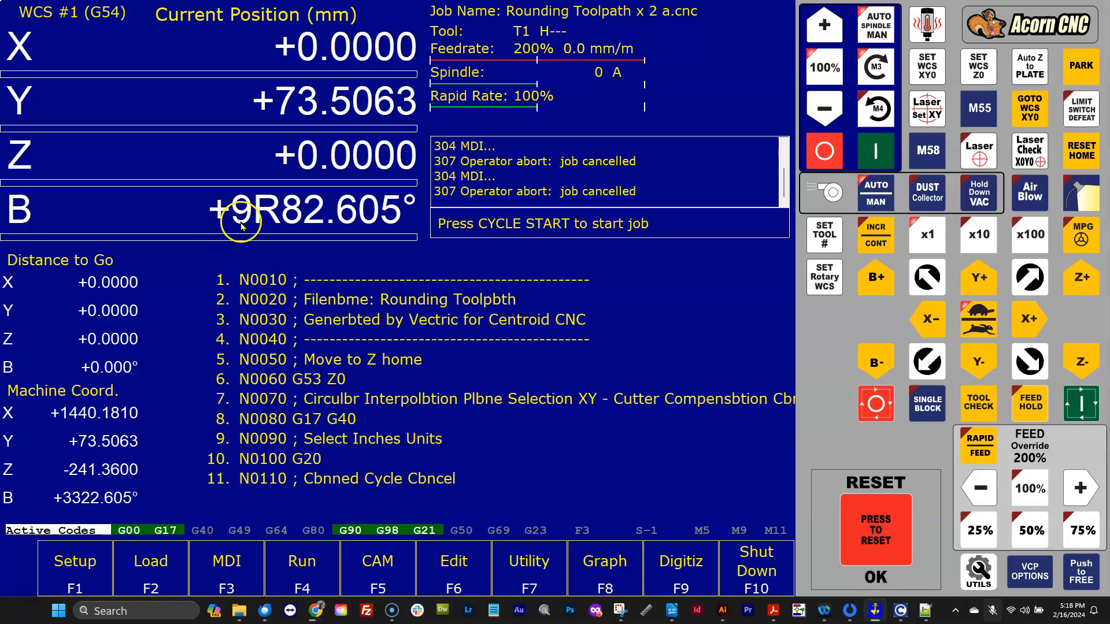
mouse_move(381, 236)
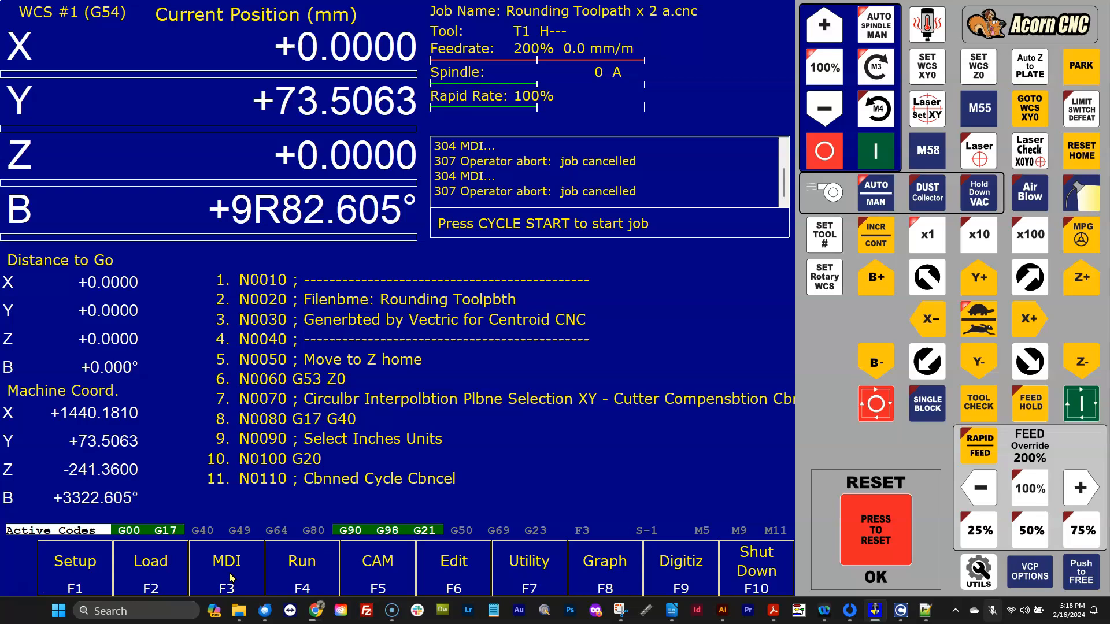
Run G0B0 from MDI, bringing the B axis to +6R28.820°.
left_click(225, 568)
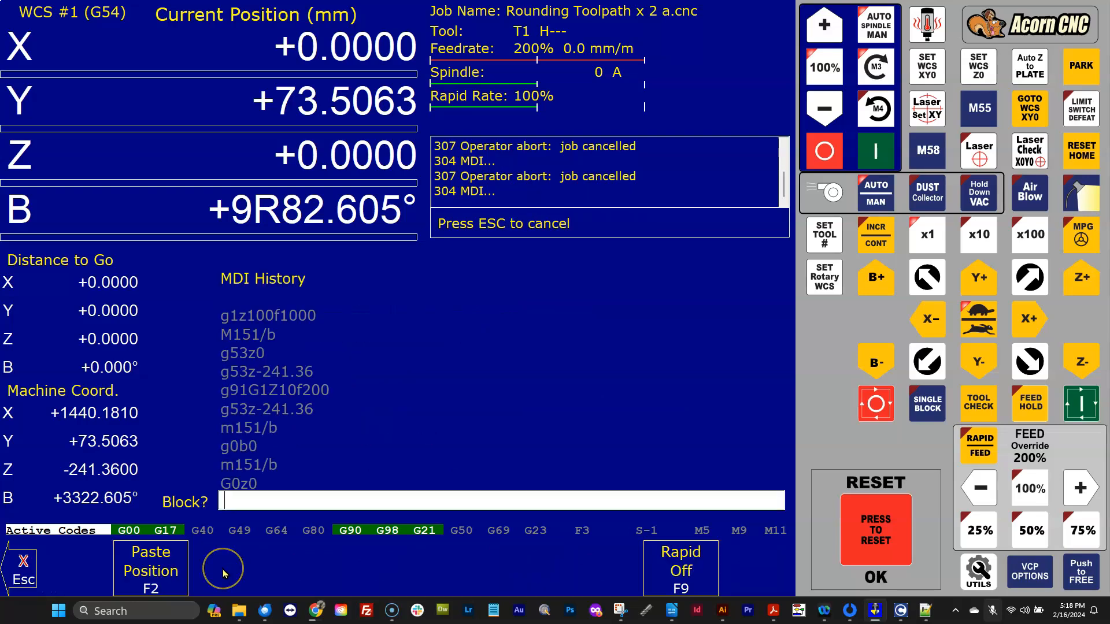
type("G0B")
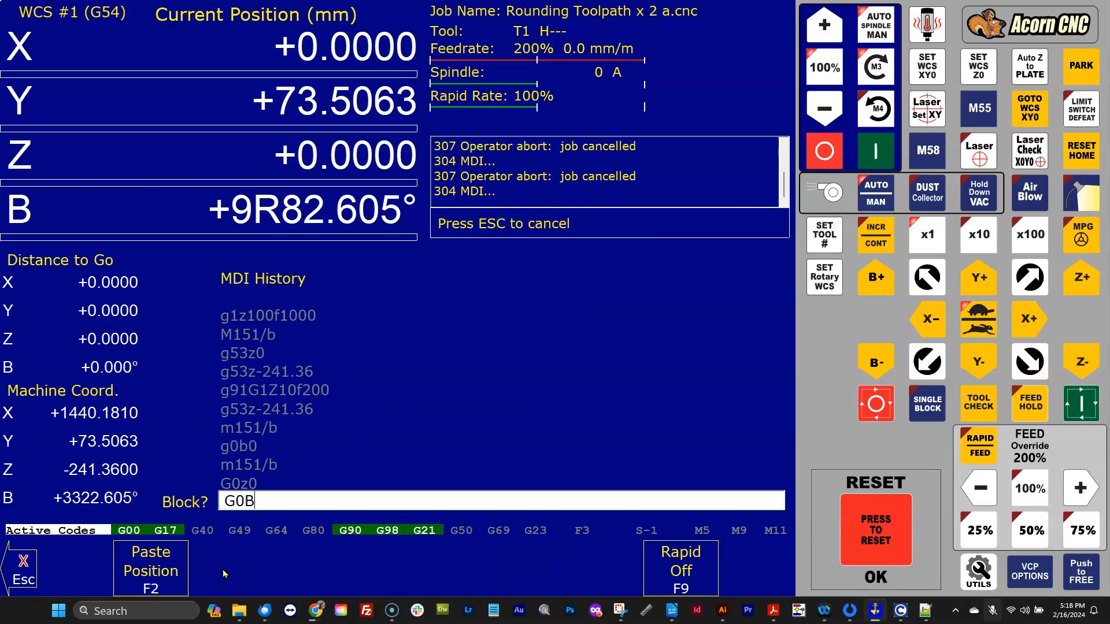
type("0")
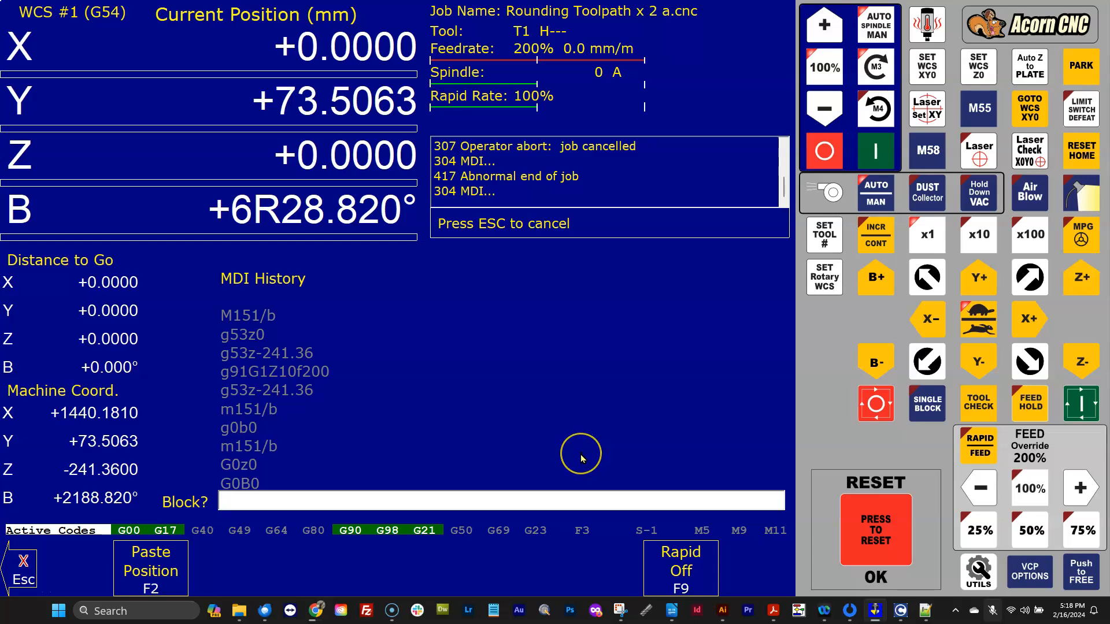
Run M151/B to unwind B to +28.820°, then begin a G0B0 to return it to zero.
type("M151")
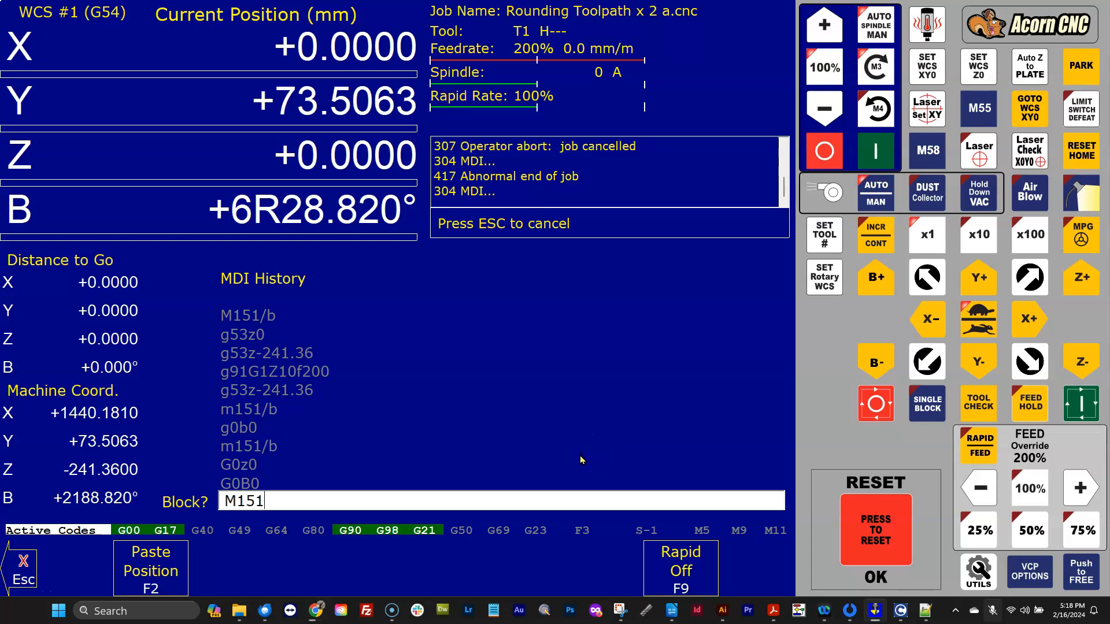
type("/")
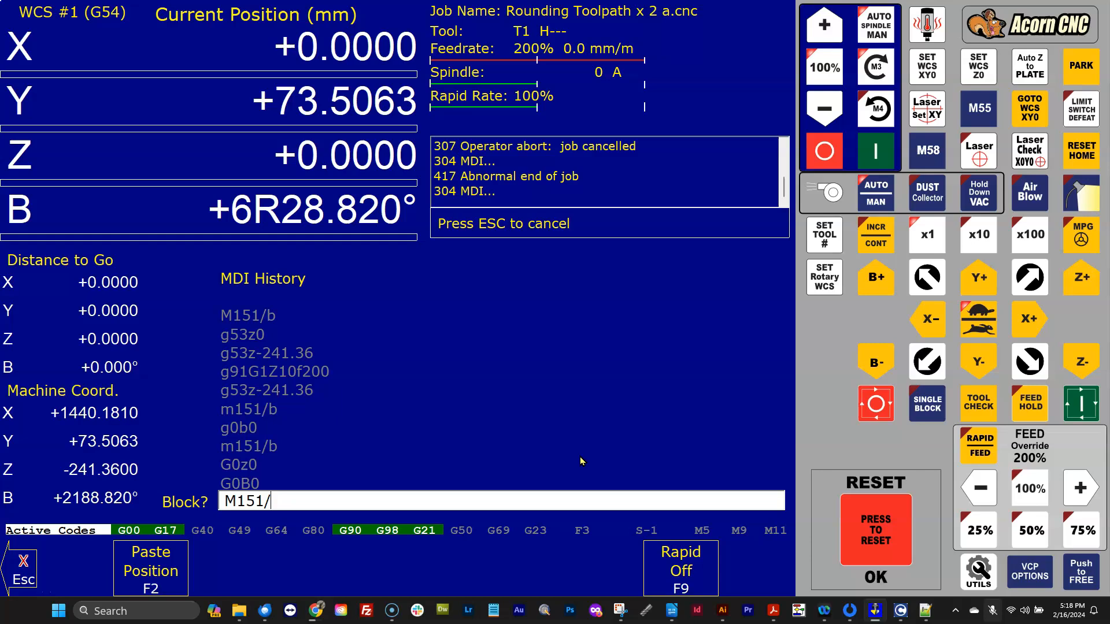
type("B")
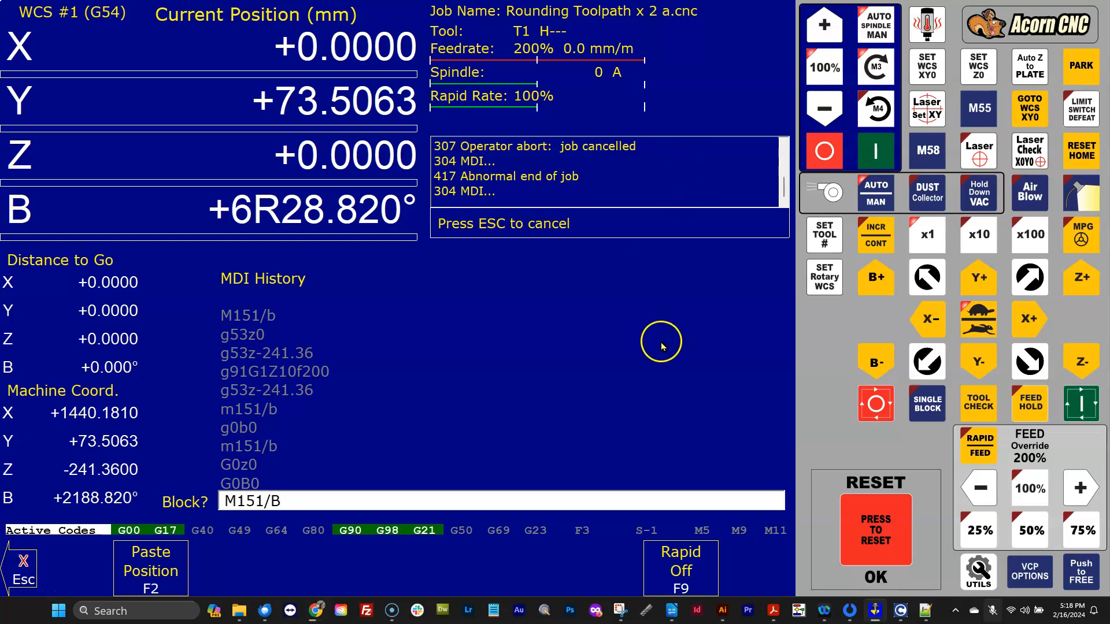
mouse_move(244, 217)
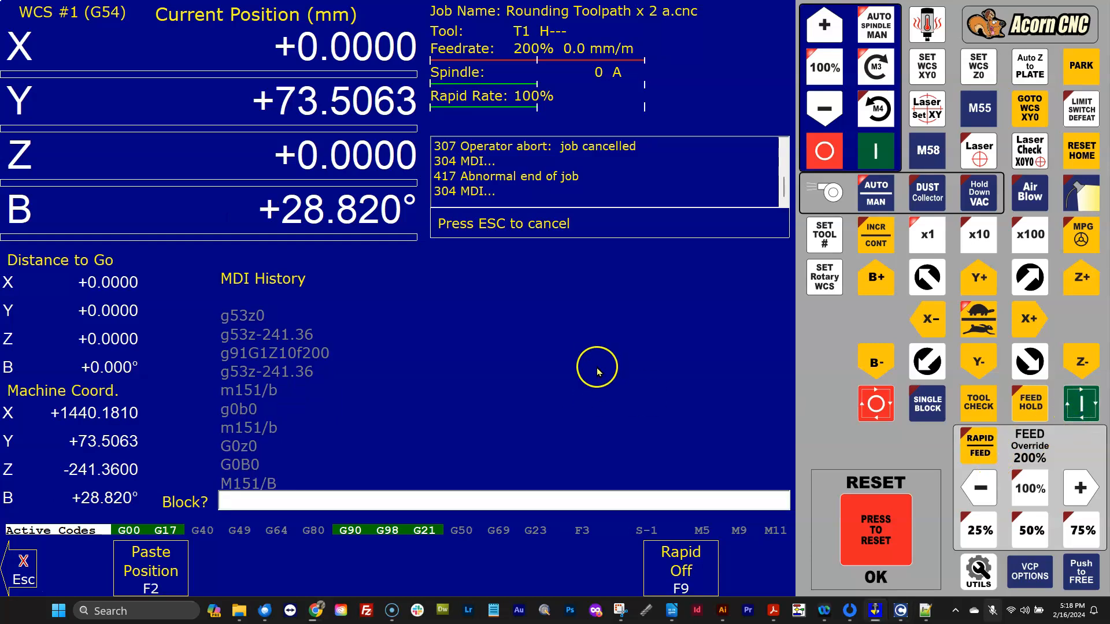
type("G0")
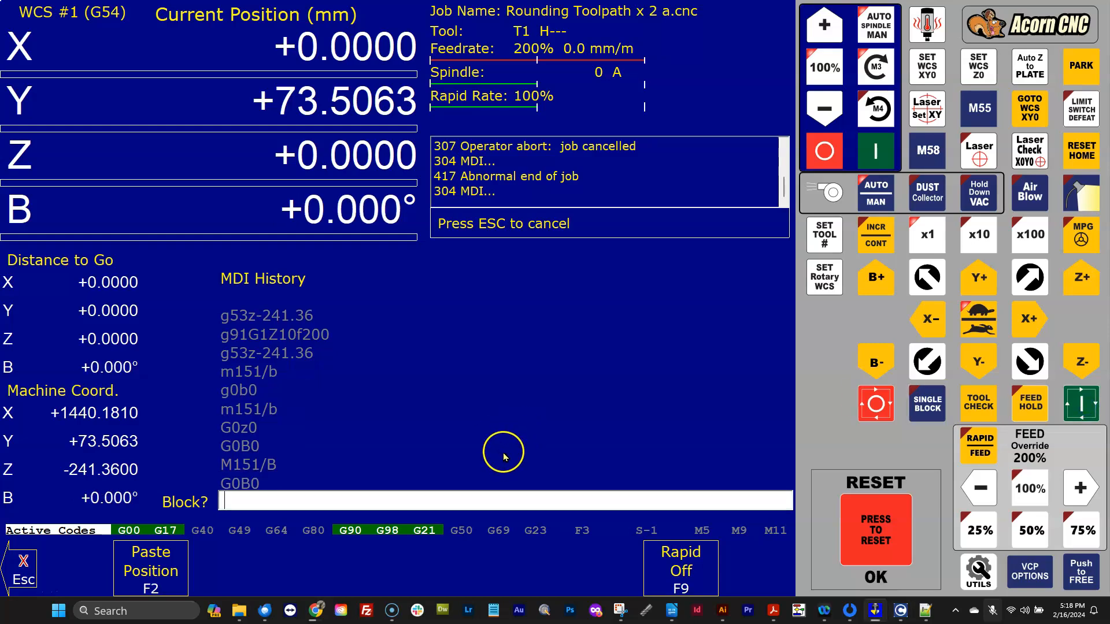
mouse_move(223, 483)
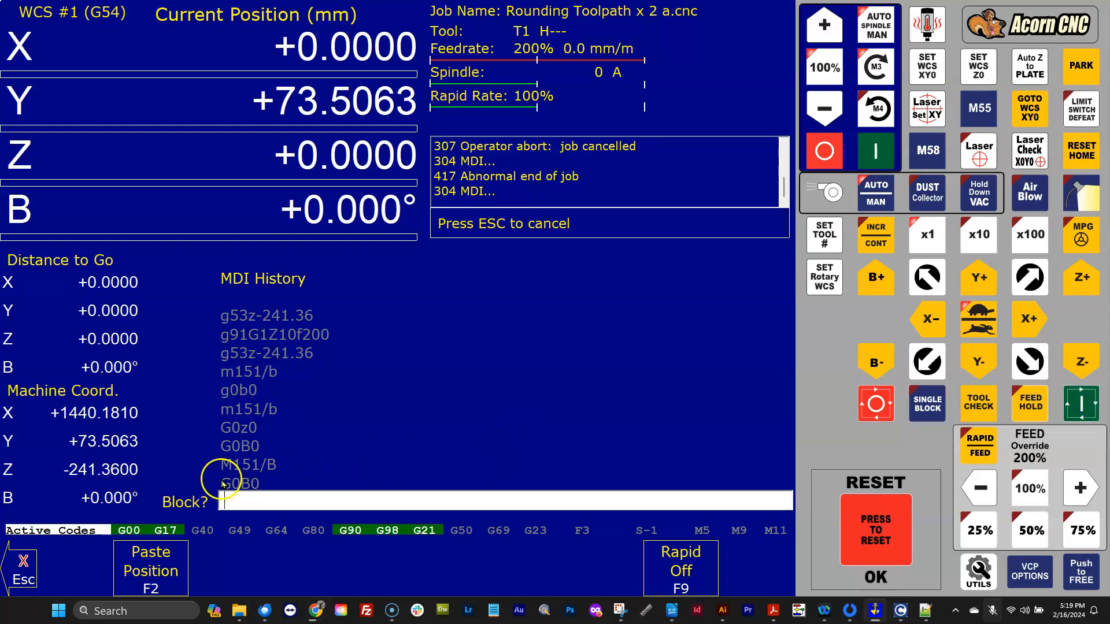
mouse_move(273, 466)
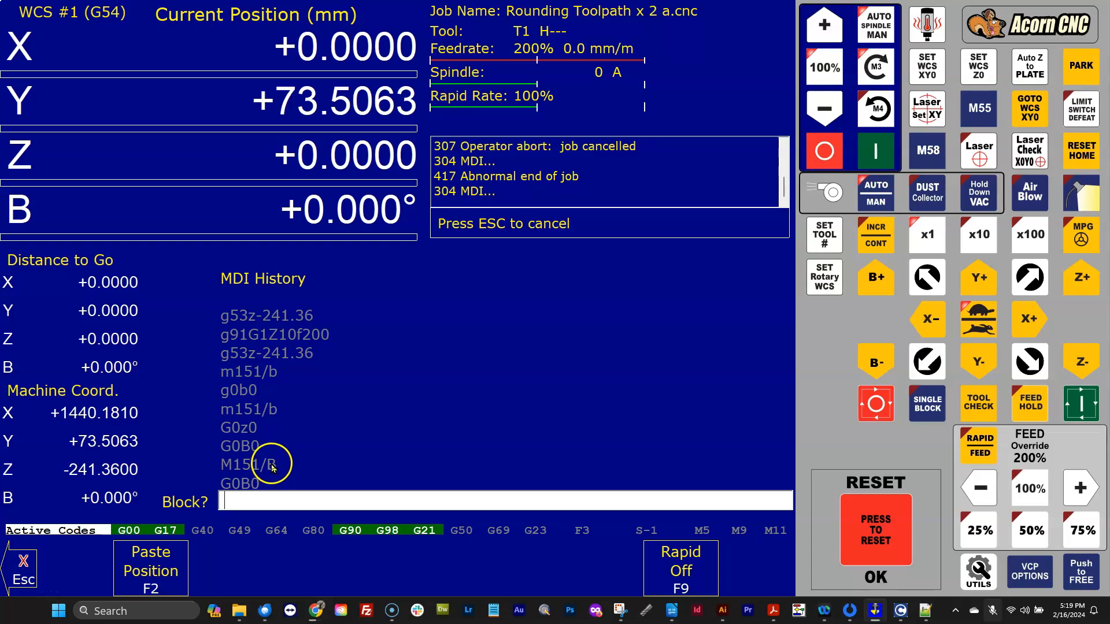